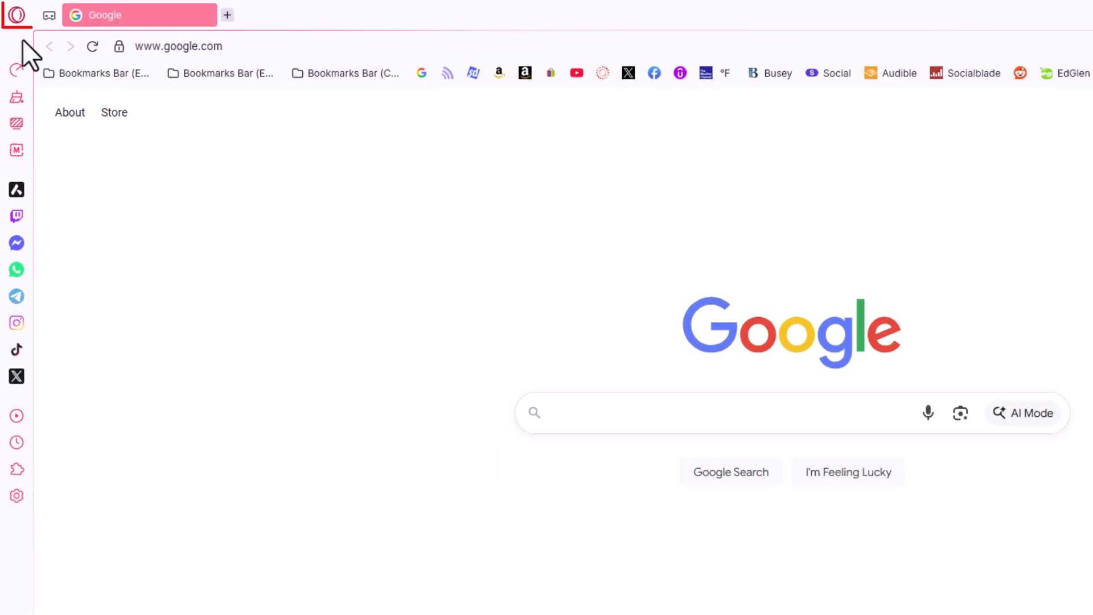
Step: Open the Opera GX main menu from the logo at the top-left
click(16, 16)
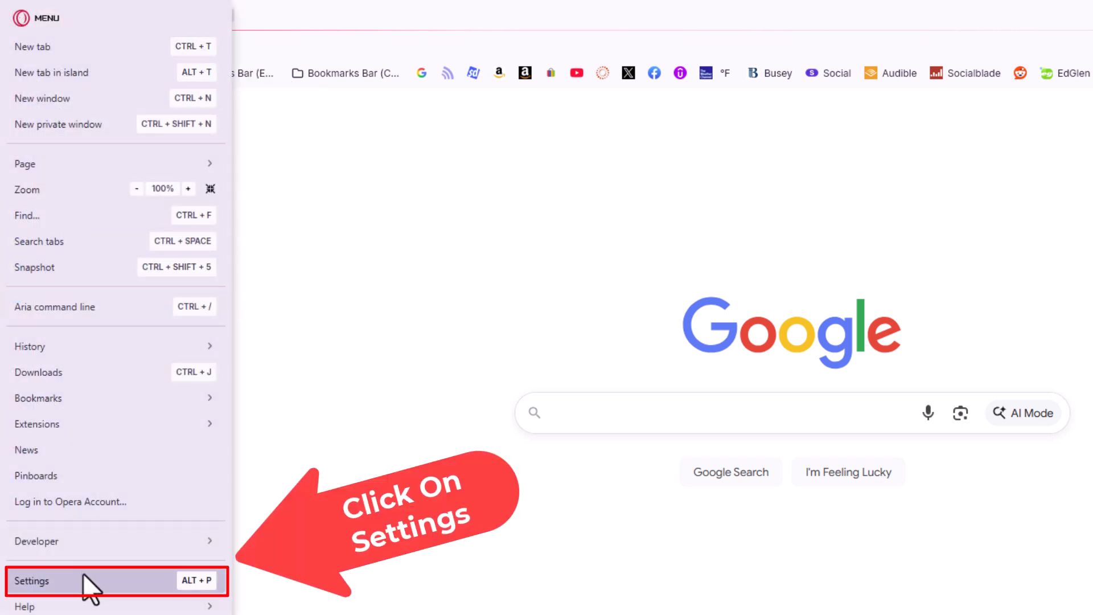
Step: Go to Settings, then Privacy & Security, and bring up Delete browsing data
click(32, 581)
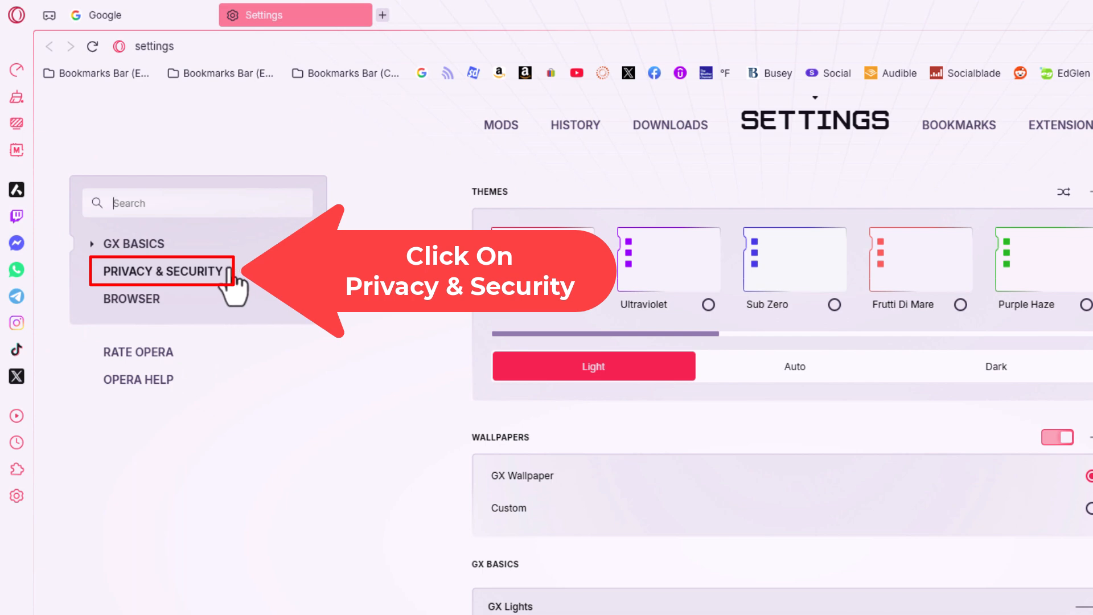
click(162, 271)
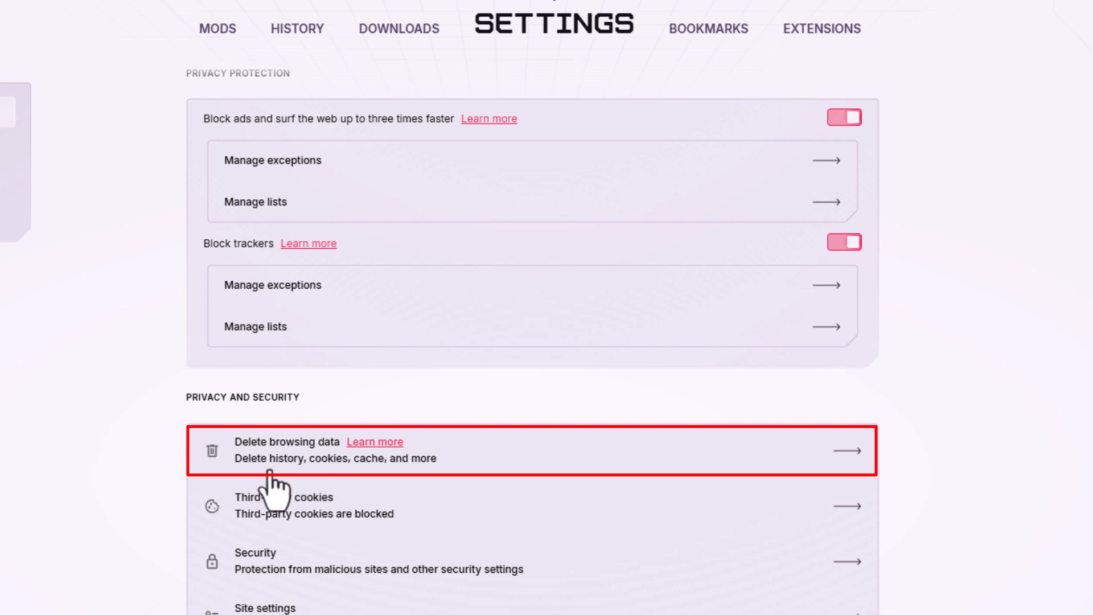
mouse_move(404, 494)
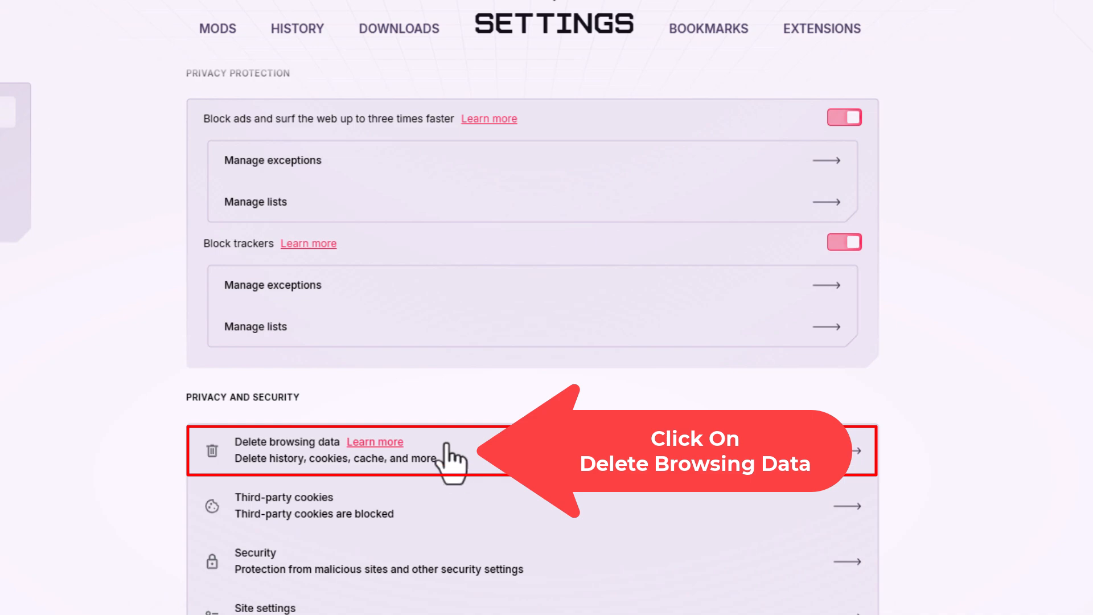
click(314, 449)
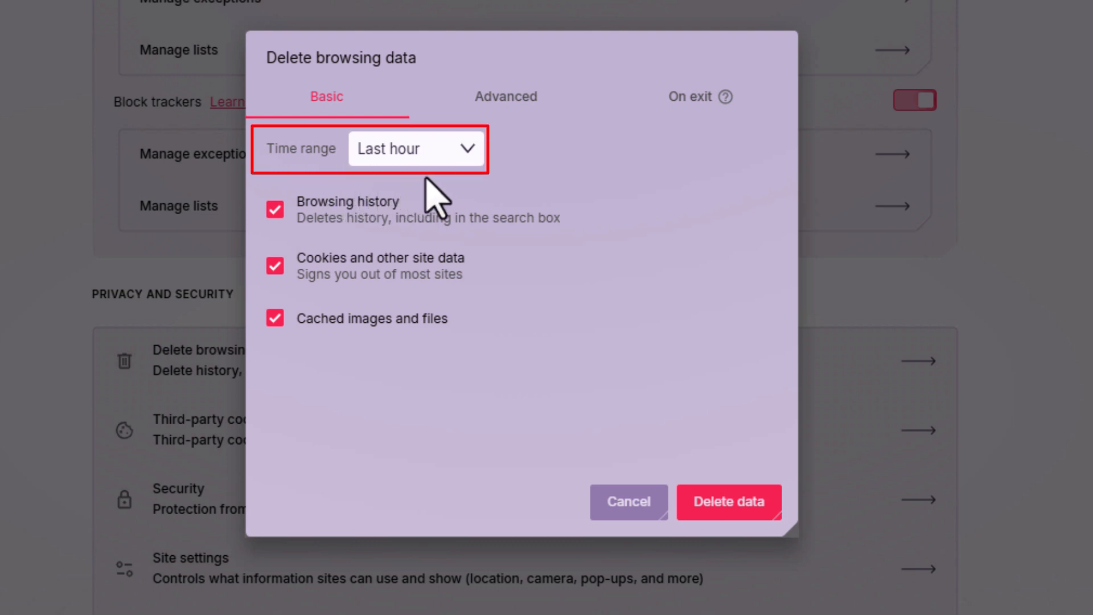
mouse_move(462, 194)
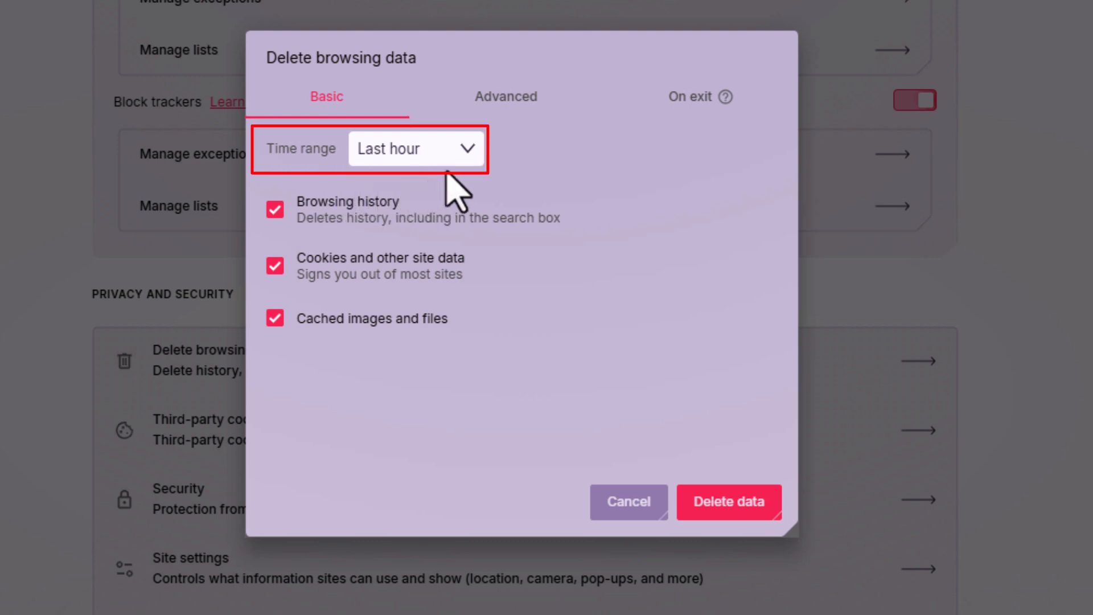
Step: Expand the Basic tab's Time range dropdown, leaving Last hour selected
click(415, 148)
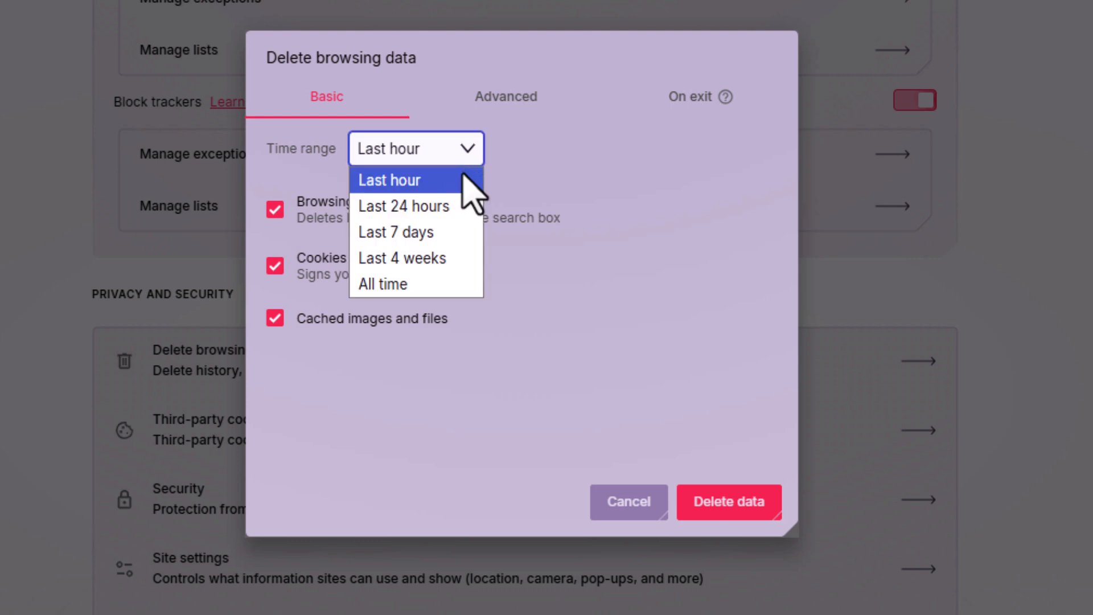
mouse_move(404, 206)
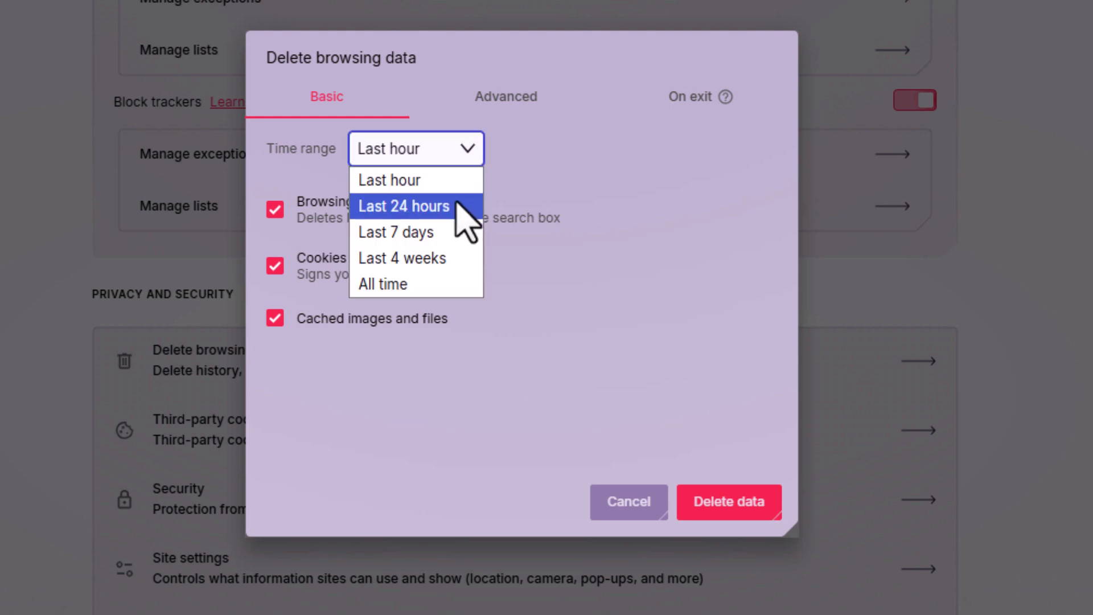
mouse_move(415, 258)
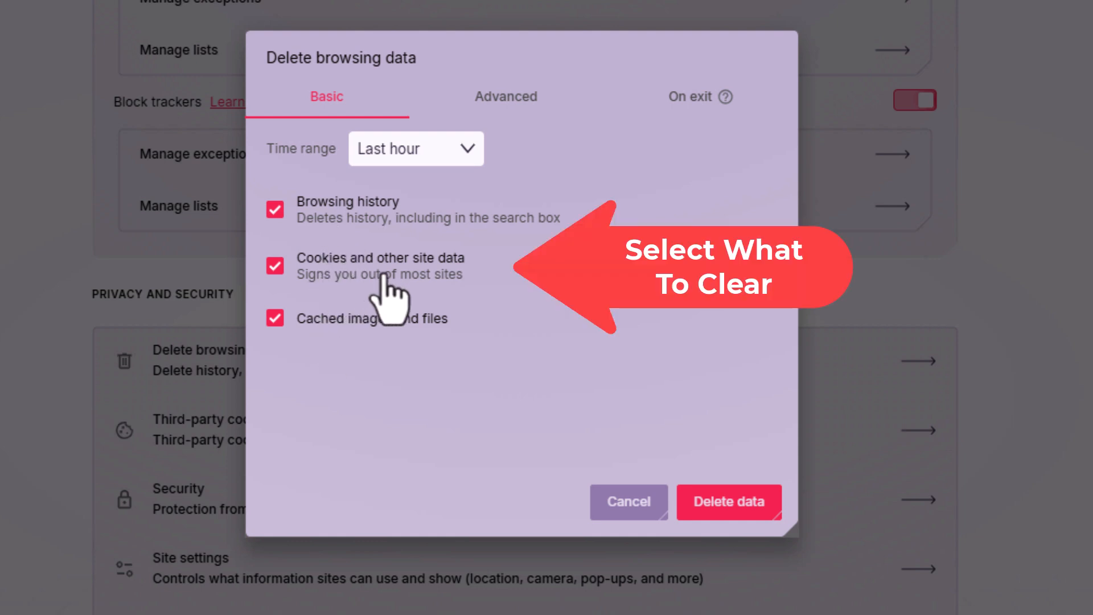
mouse_move(439, 352)
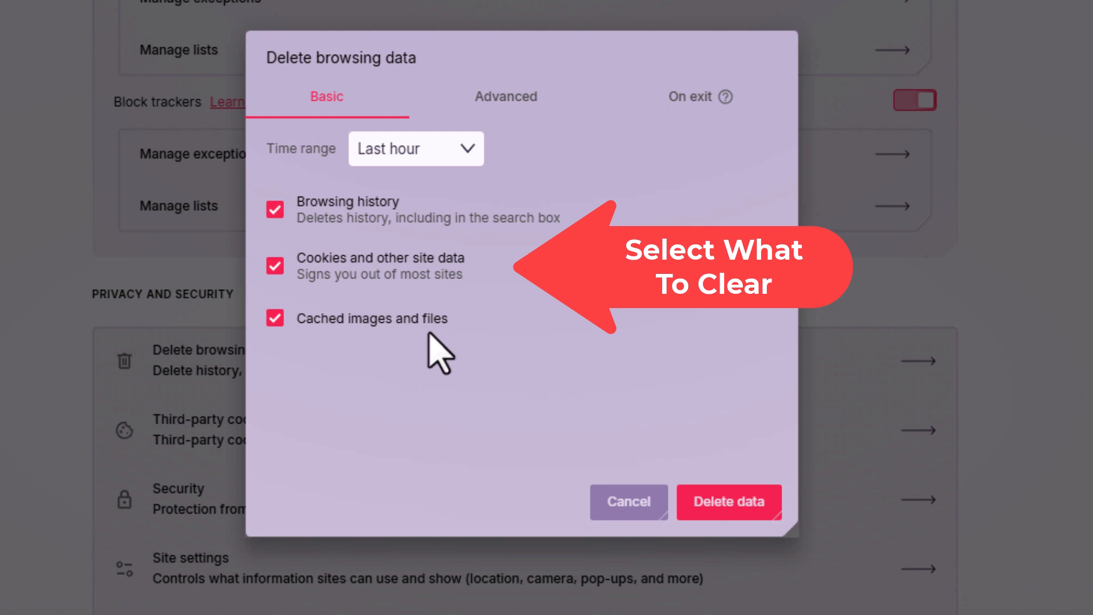
mouse_move(522, 418)
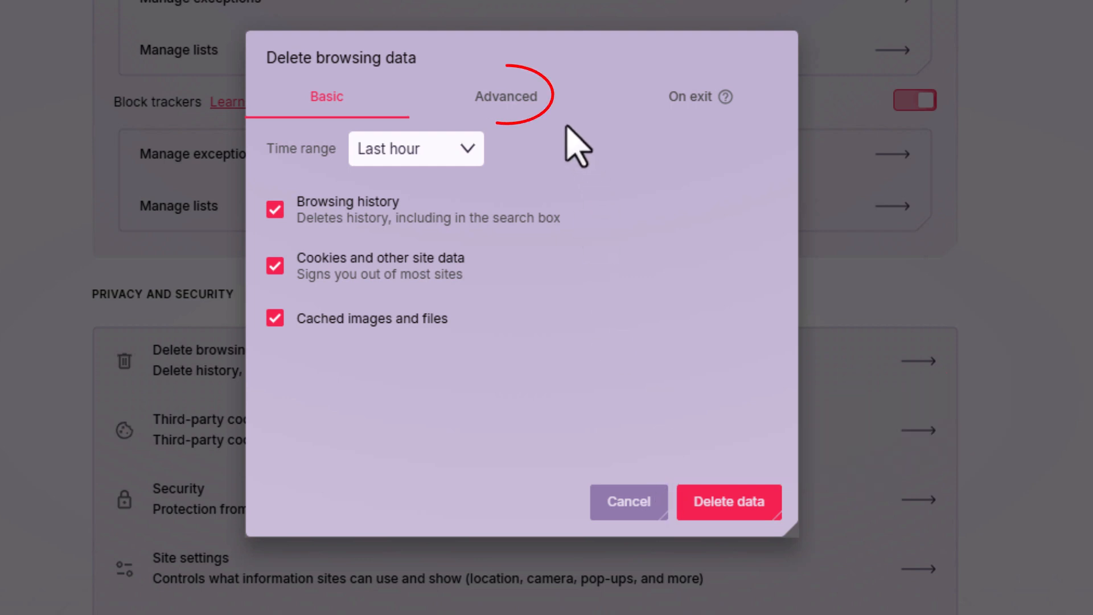
Step: On the Advanced tab, tick Passwords and other sign-in data and Site settings
click(506, 96)
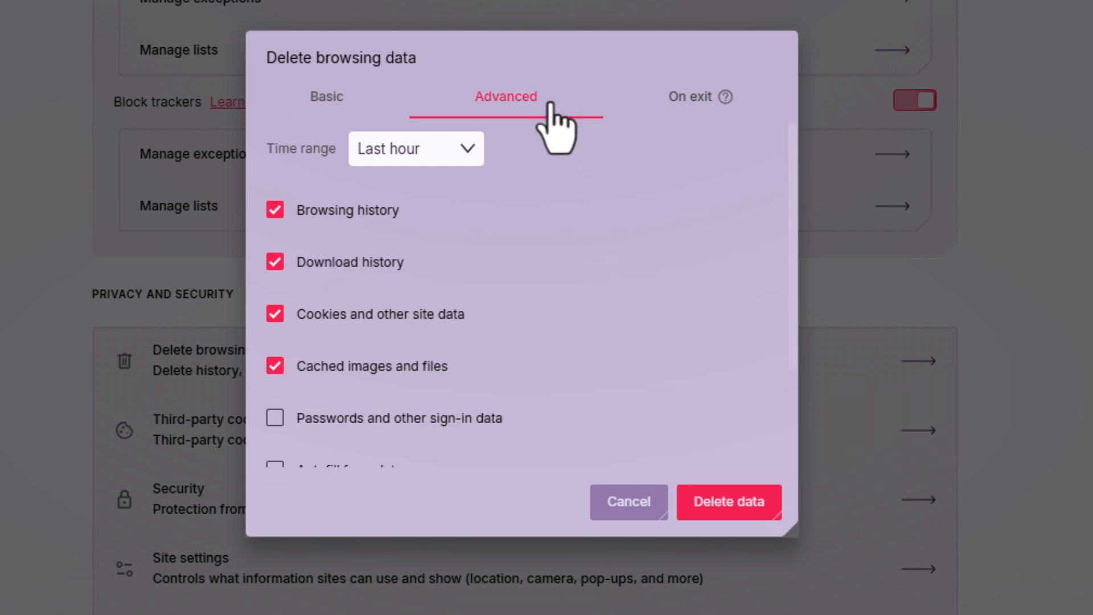
mouse_move(499, 408)
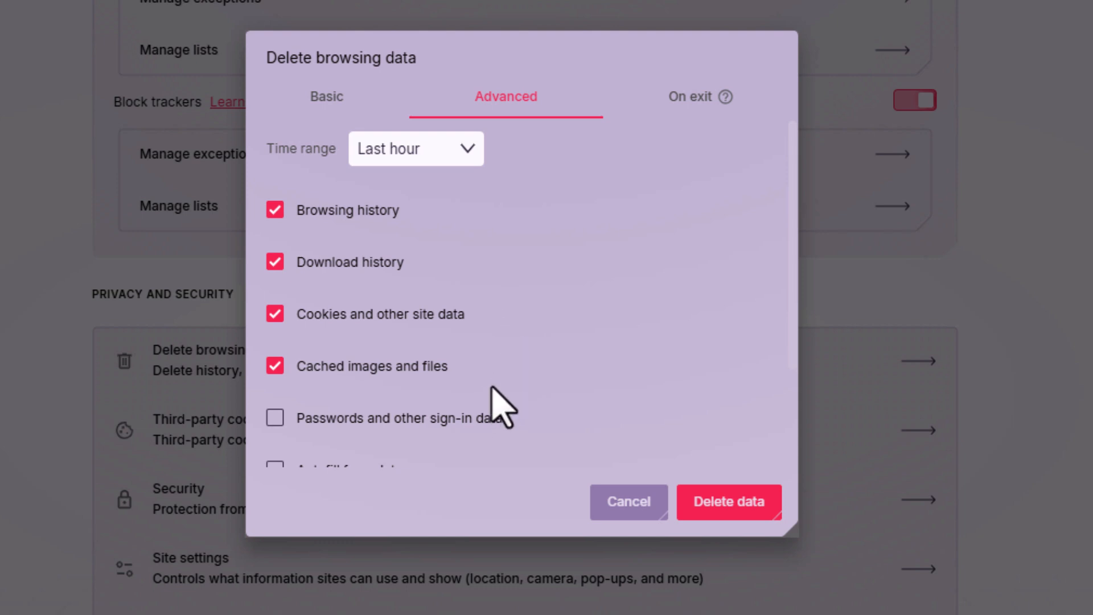
click(416, 148)
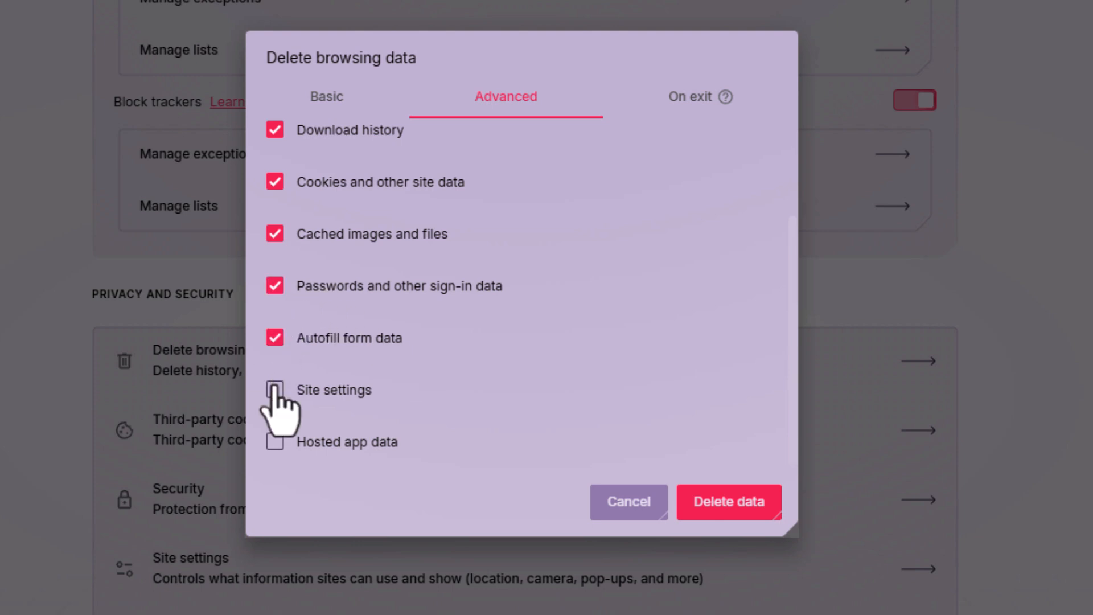
click(274, 389)
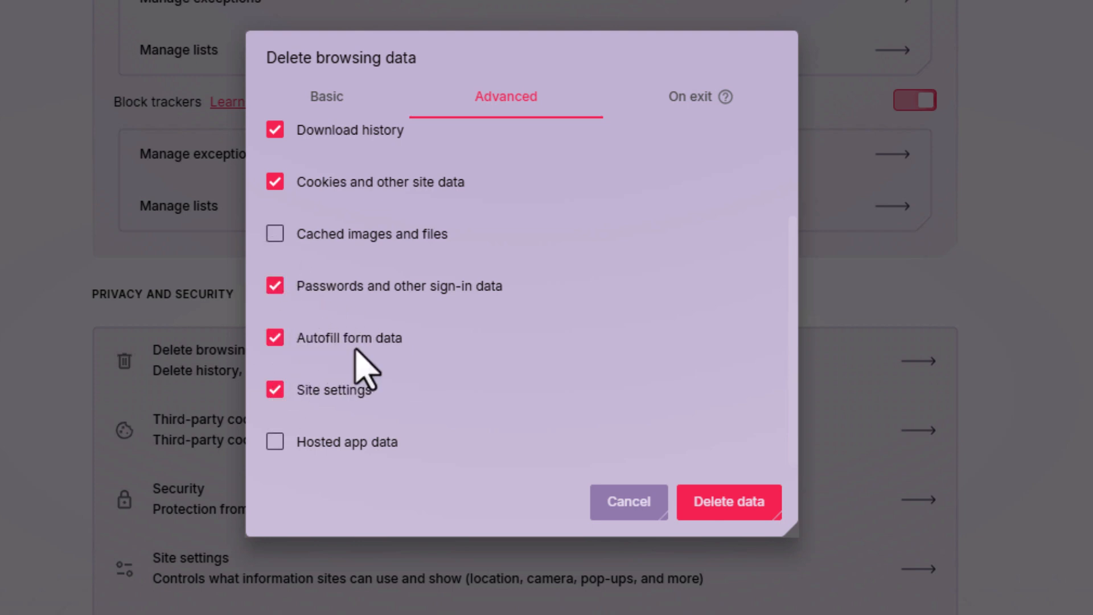
mouse_move(675, 447)
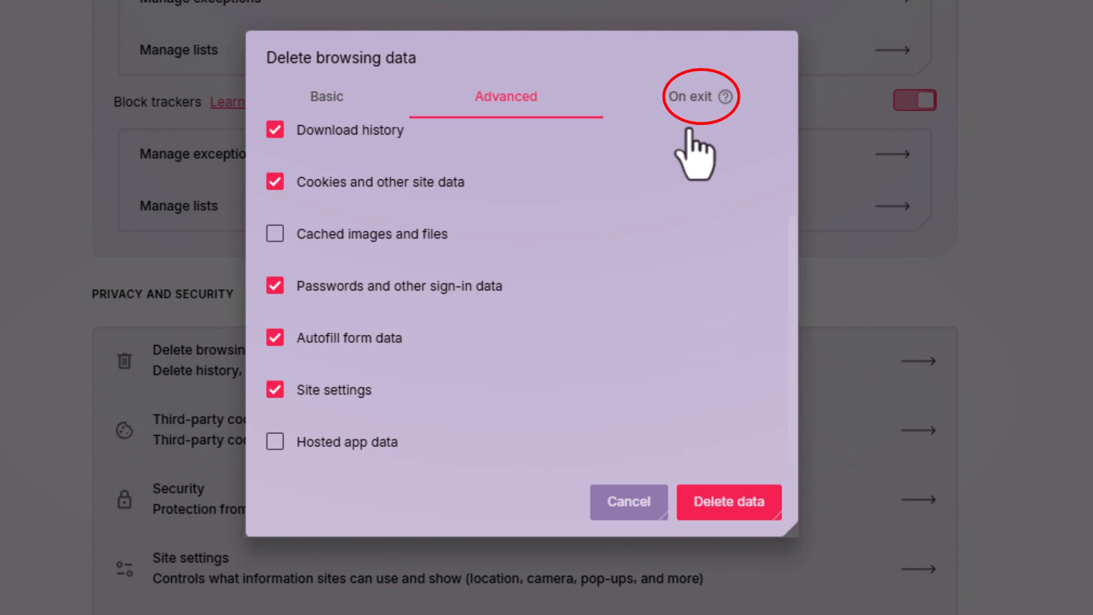
Step: Switch to the On exit tab, showing all data types unchecked
click(691, 96)
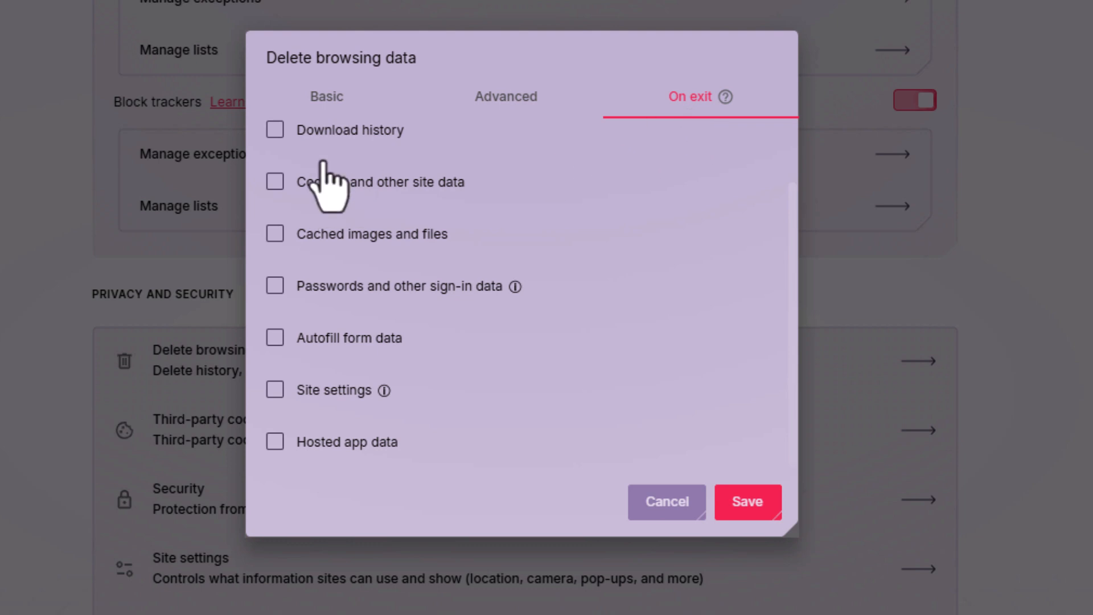
mouse_move(328, 390)
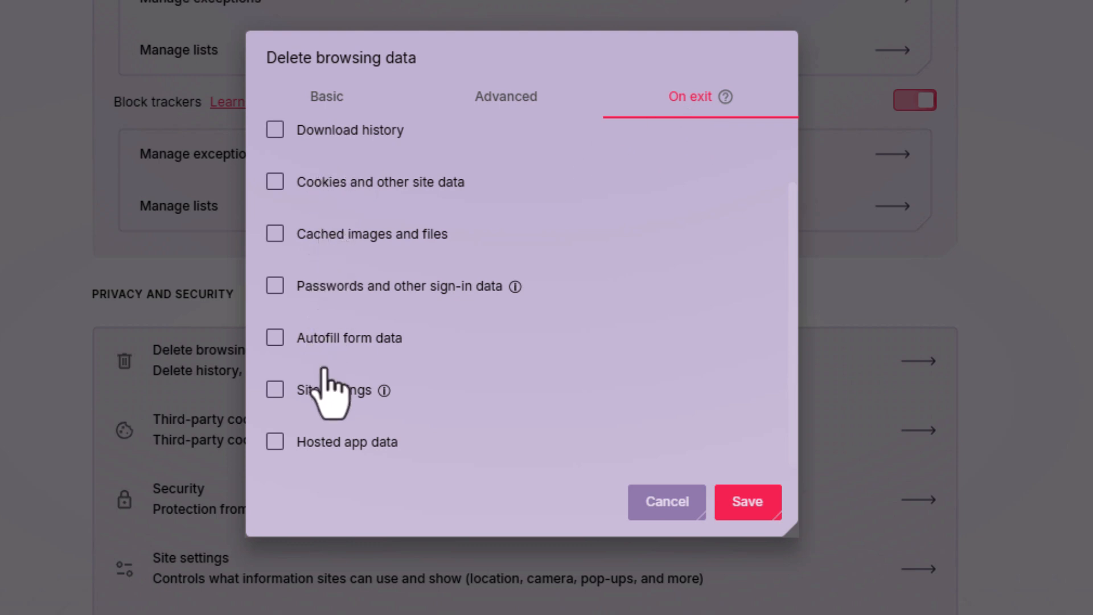
mouse_move(680, 457)
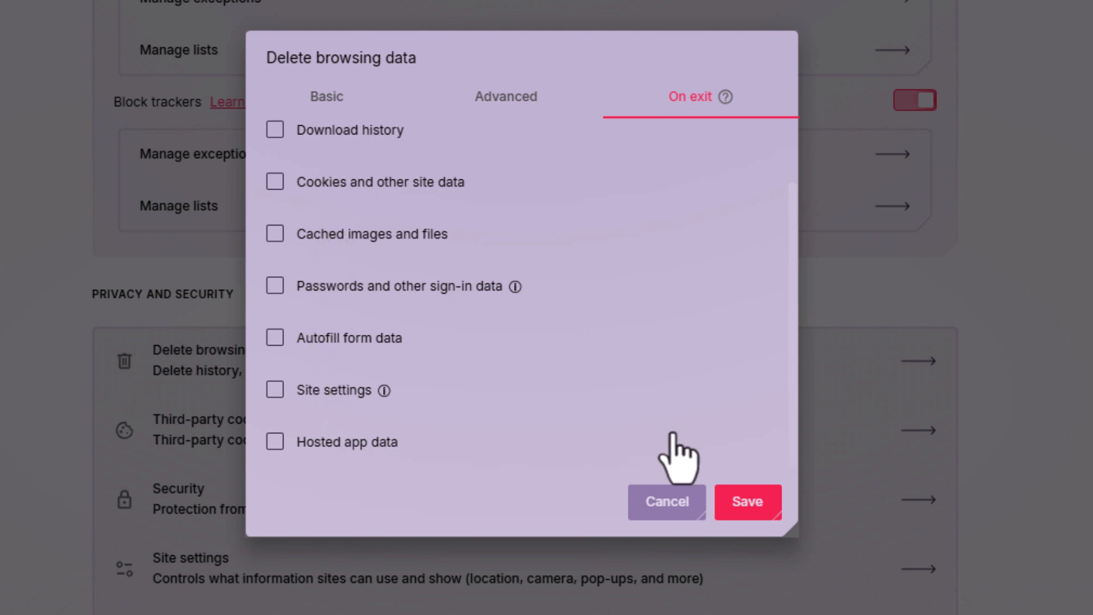
mouse_move(711, 454)
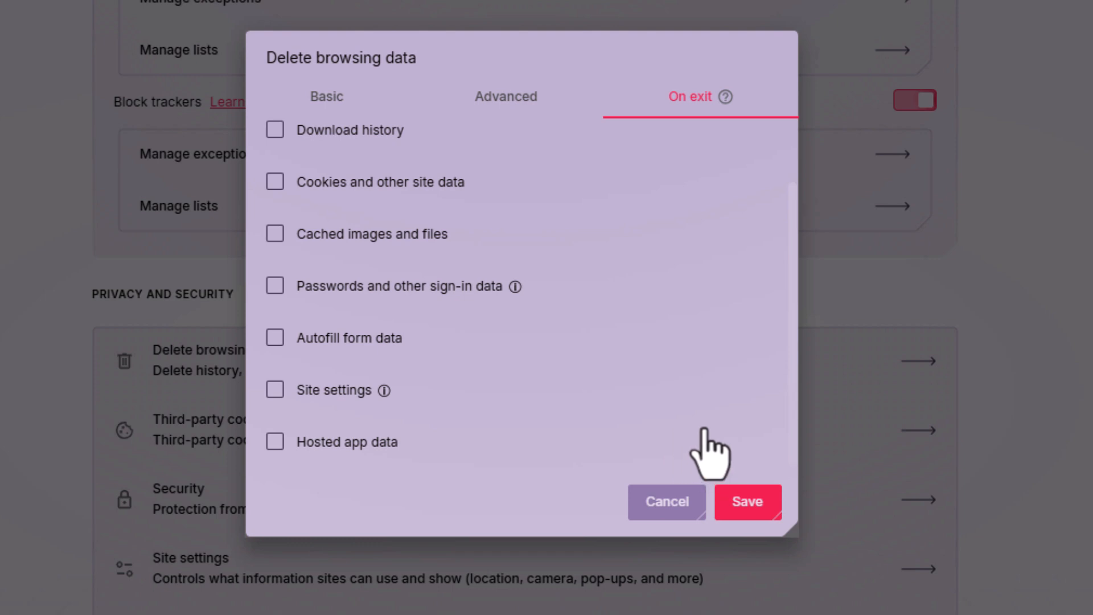